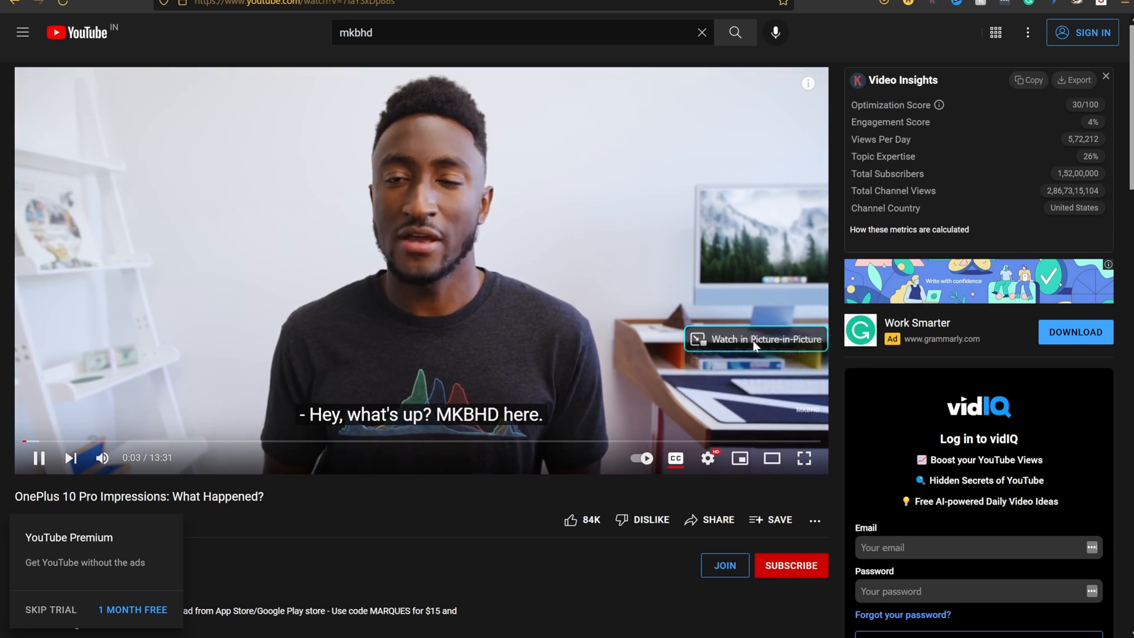
# Pop the OnePlus 10 Pro Impressions video into Firefox's floating picture-in-picture window
pyautogui.click(755, 338)
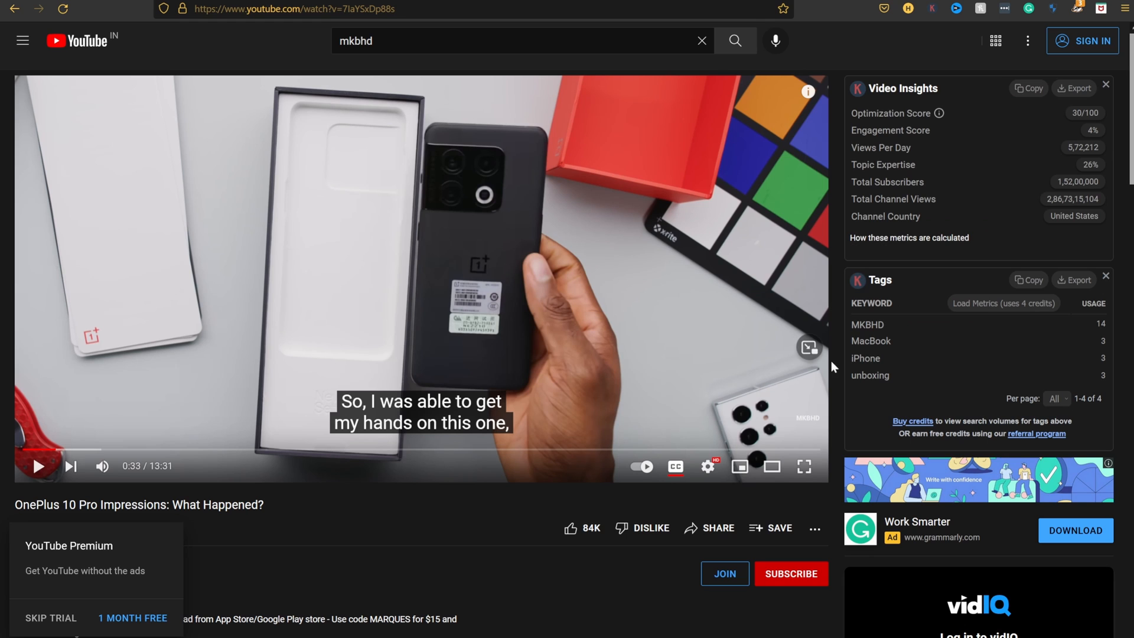
pyautogui.click(808, 347)
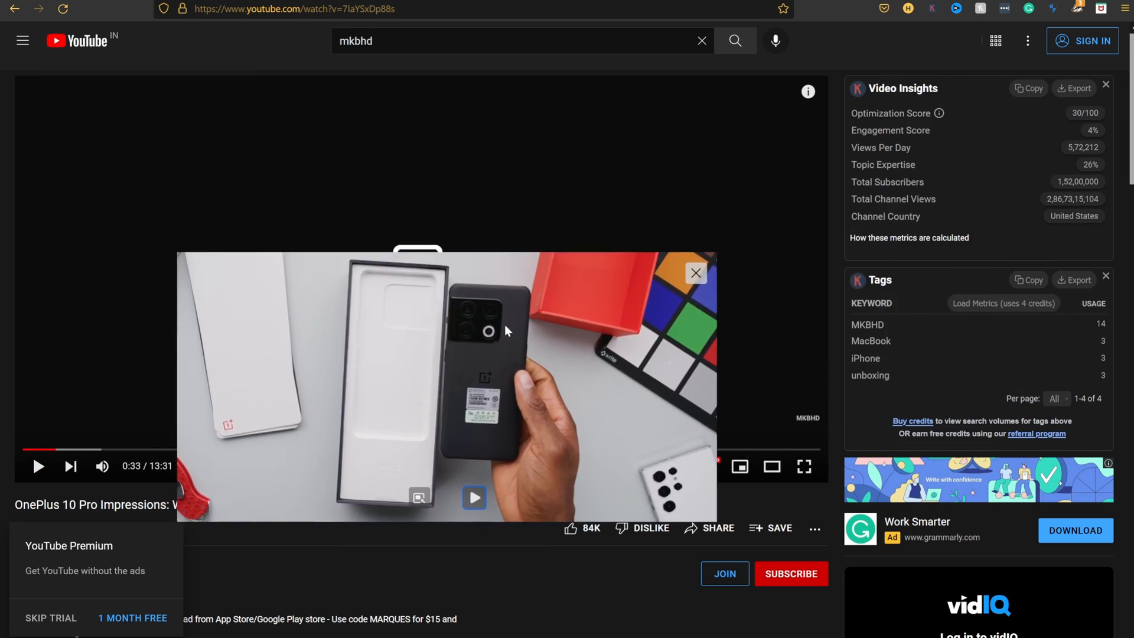